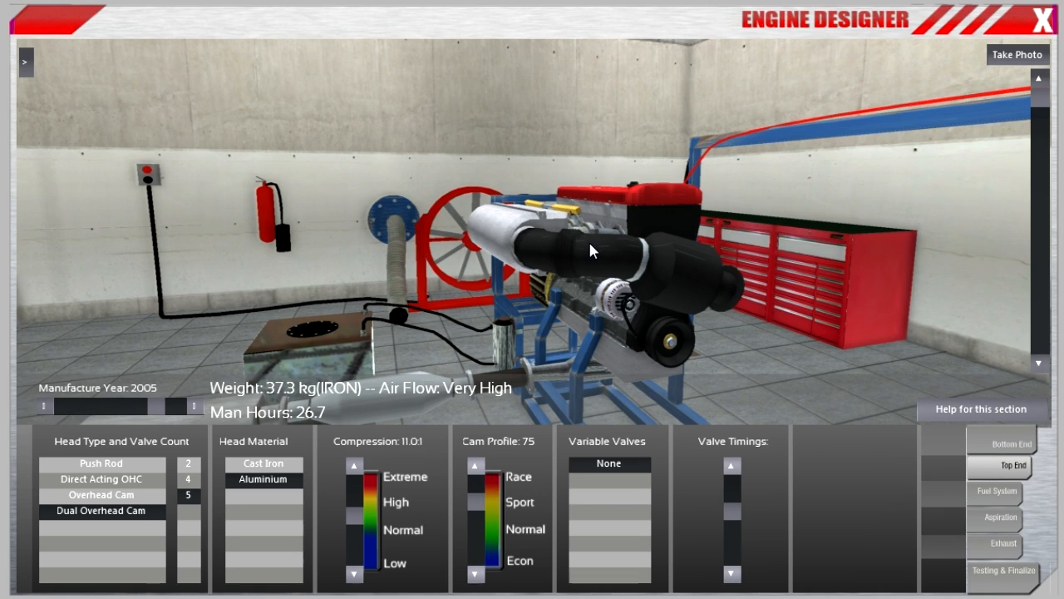
{"action": "mouse_move", "coordinate": [686, 157]}
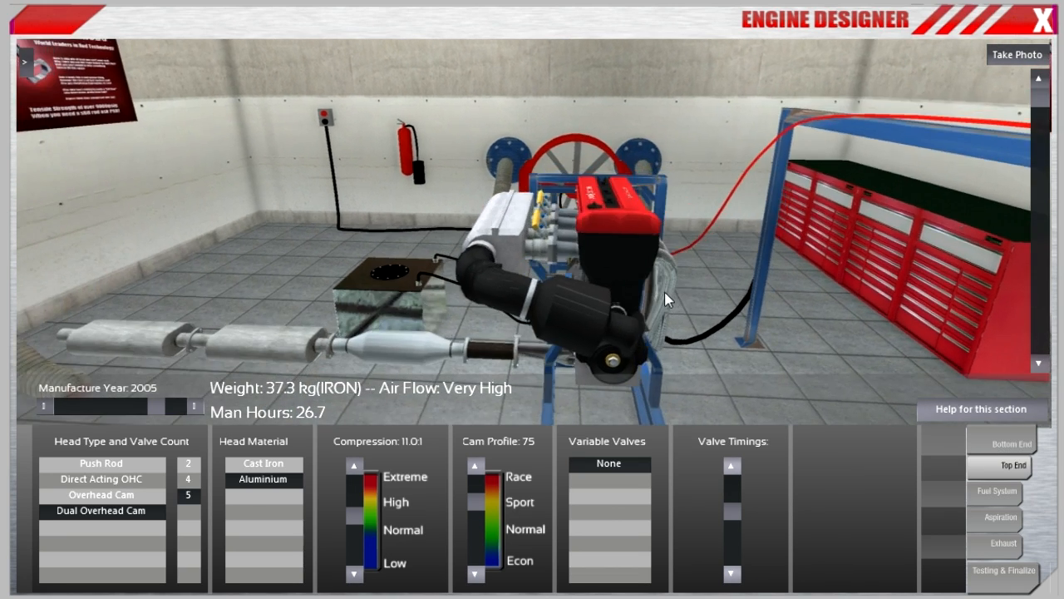
Show the fuel system (multi-point EFI, regular unleaded, 9500 RPM limit) and orbit the engine
{"action": "left_click", "coordinate": [997, 490]}
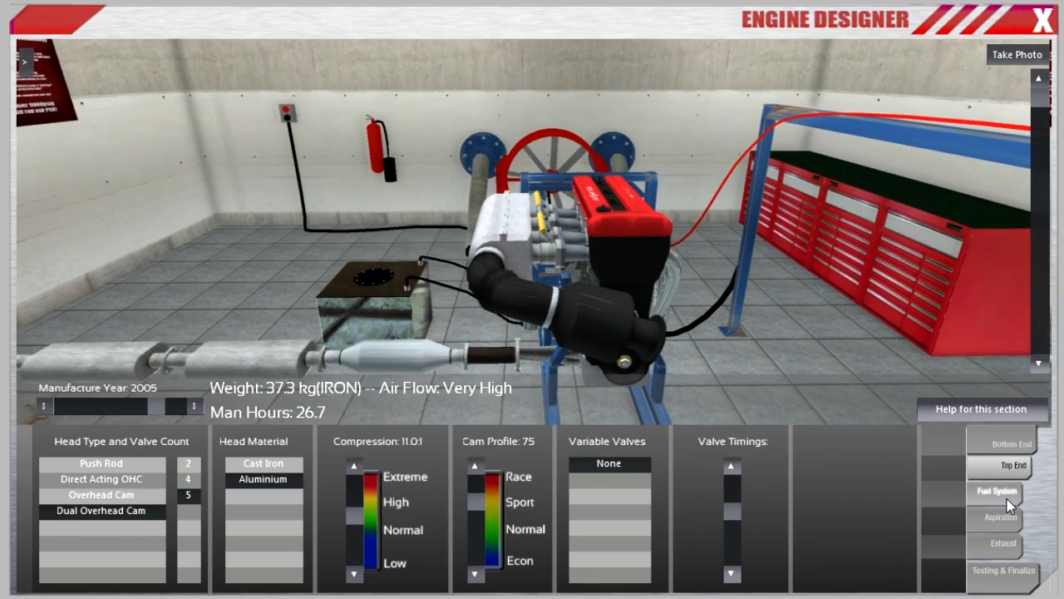
{"action": "left_click", "coordinate": [997, 491]}
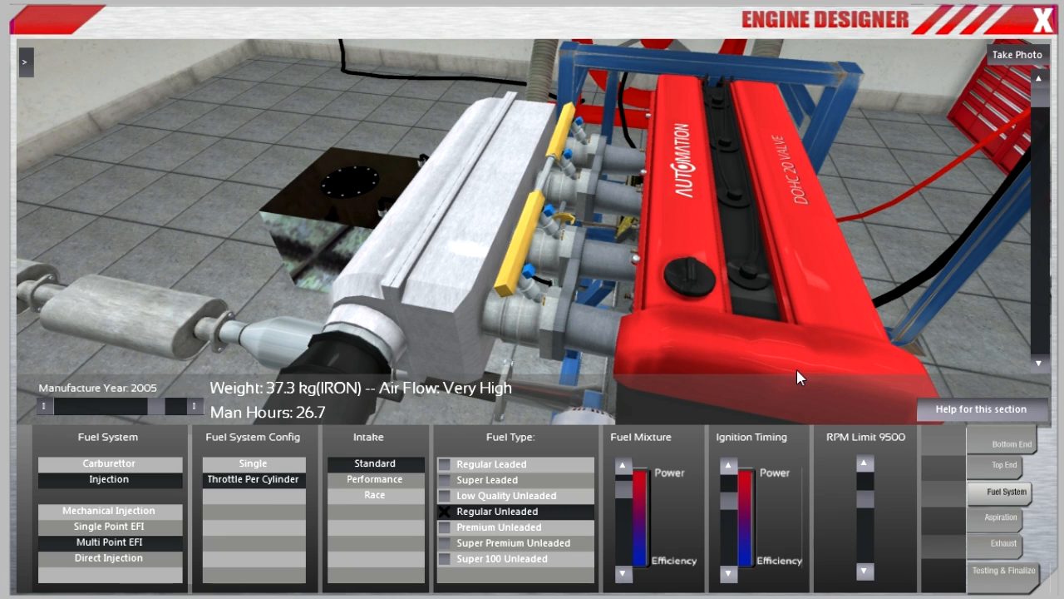
{"action": "mouse_move", "coordinate": [370, 507]}
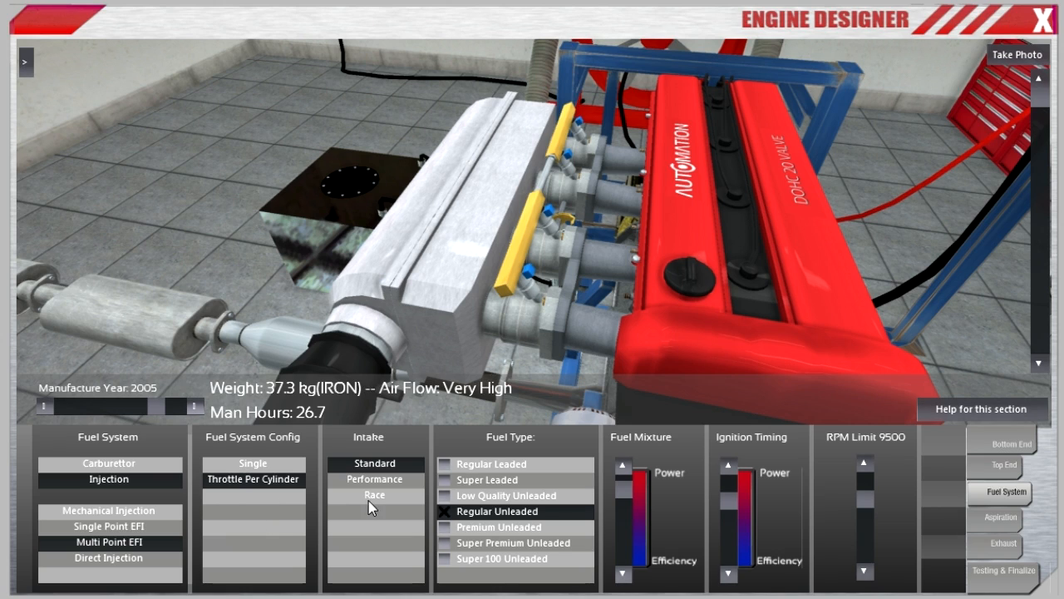
{"action": "mouse_move", "coordinate": [494, 528]}
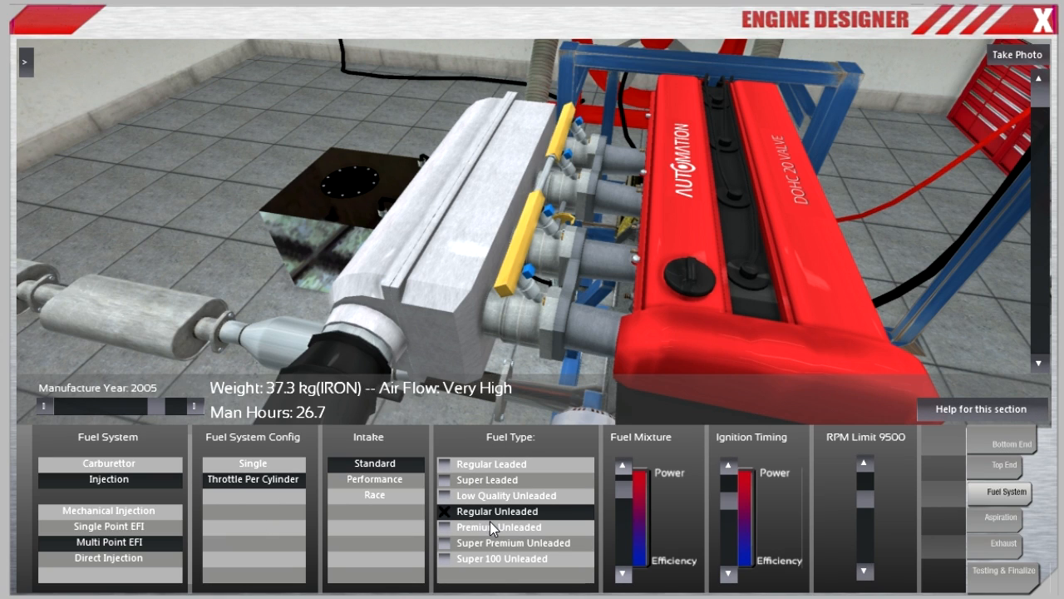
{"action": "mouse_move", "coordinate": [597, 373]}
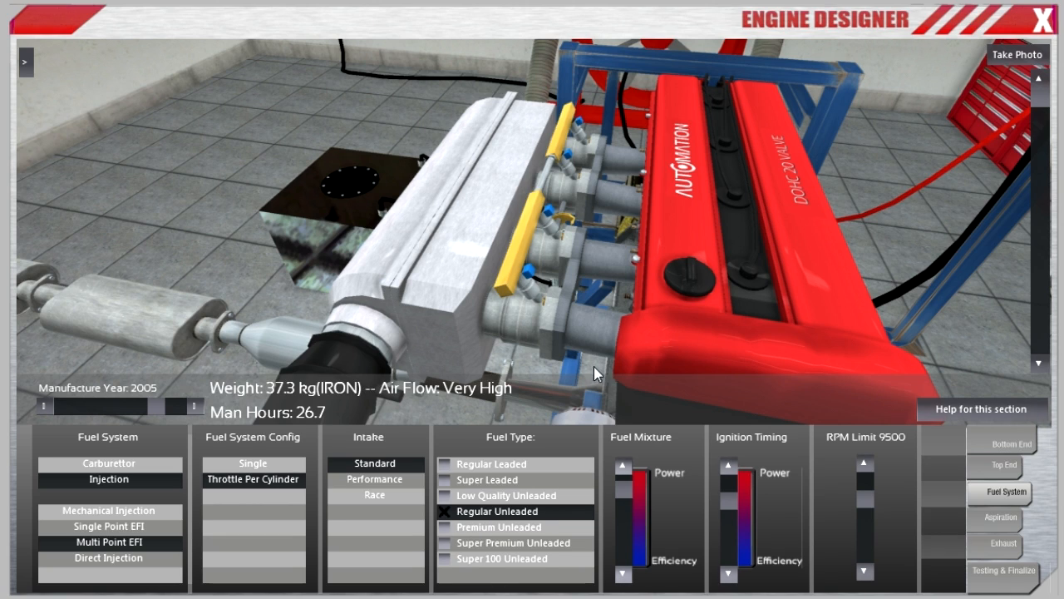
{"action": "mouse_move", "coordinate": [239, 422]}
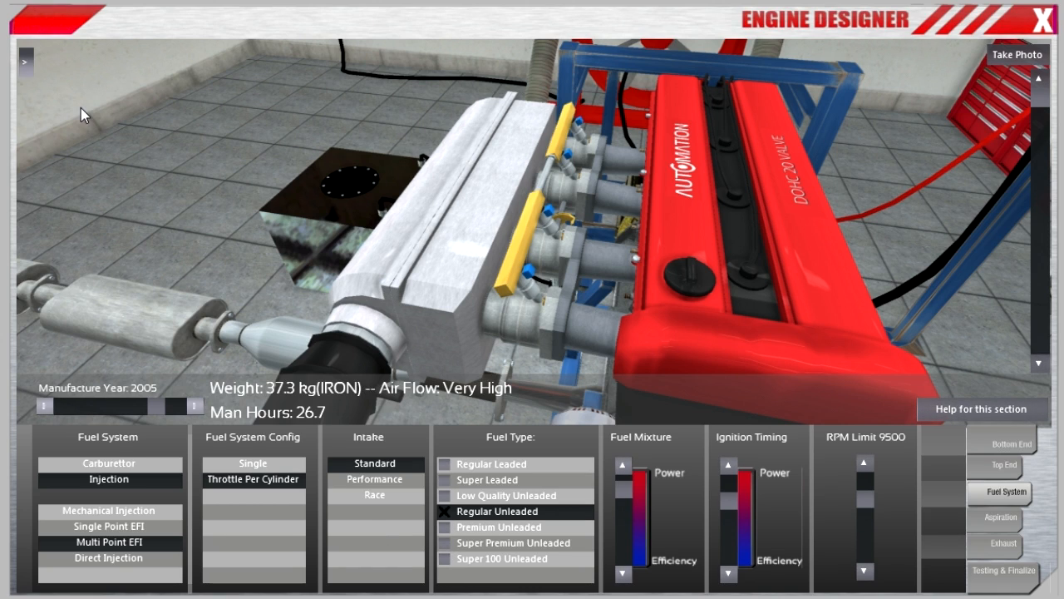
{"action": "mouse_move", "coordinate": [262, 174]}
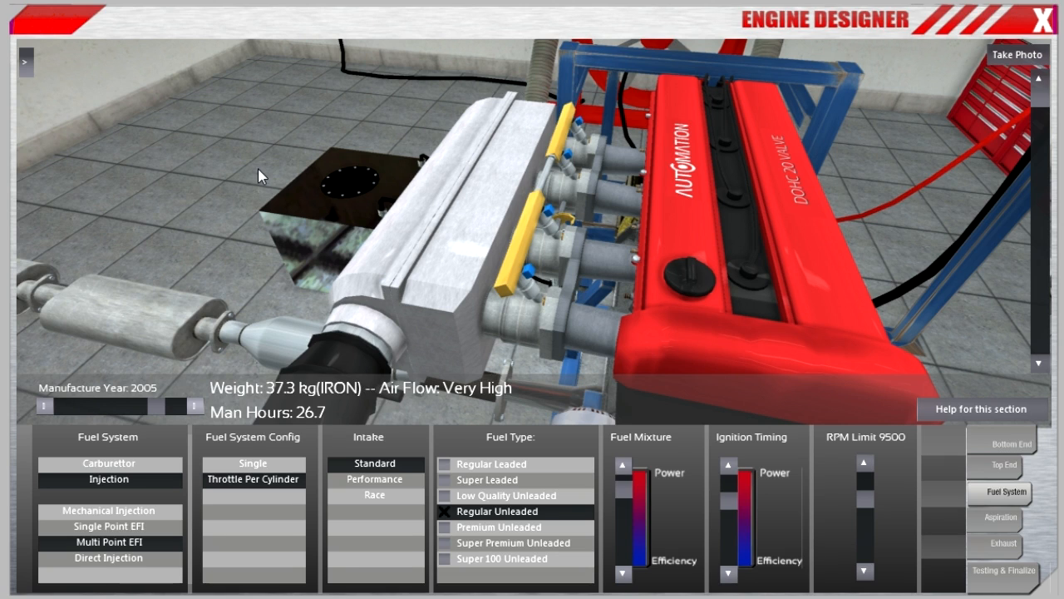
{"action": "left_click_drag", "start_coordinate": [262, 175], "coordinate": [428, 274]}
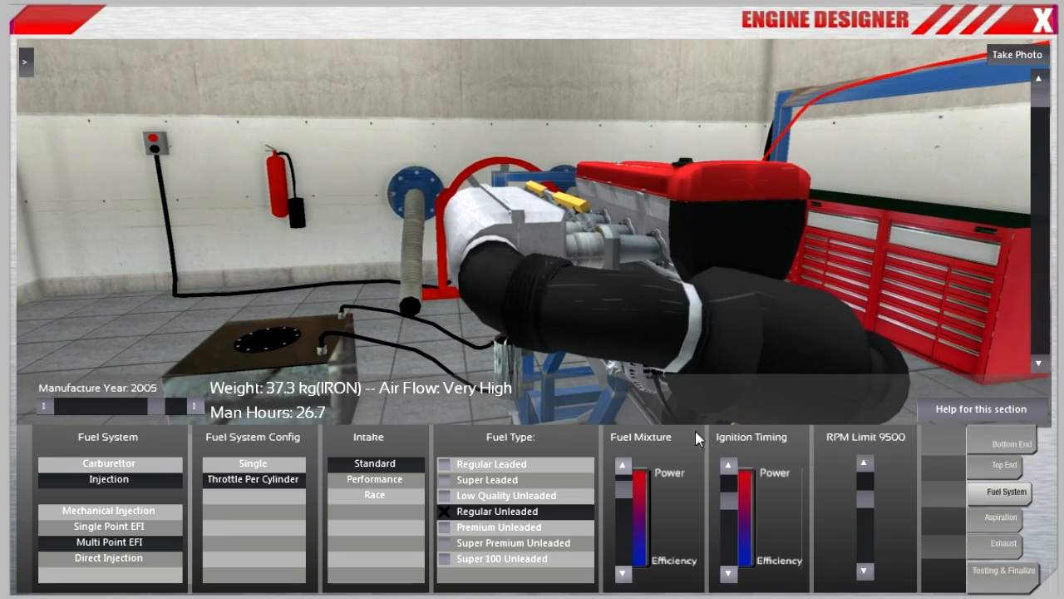
Run the dyno test (183.3 kW, 219.2 Nm, knock failure), then select Premium Unleaded fuel
{"action": "left_click", "coordinate": [1004, 572]}
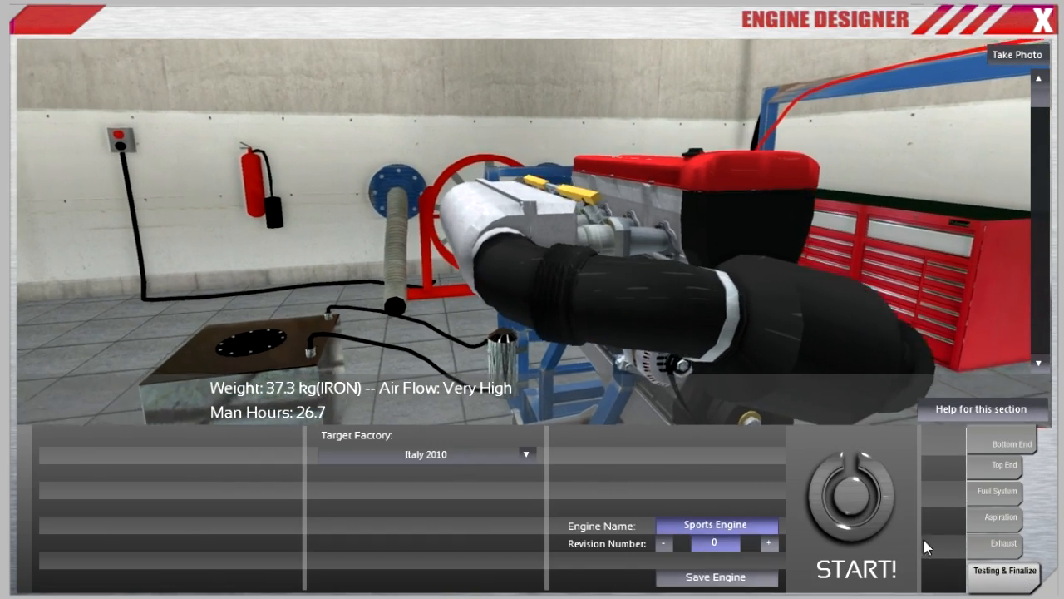
{"action": "left_click", "coordinate": [851, 499]}
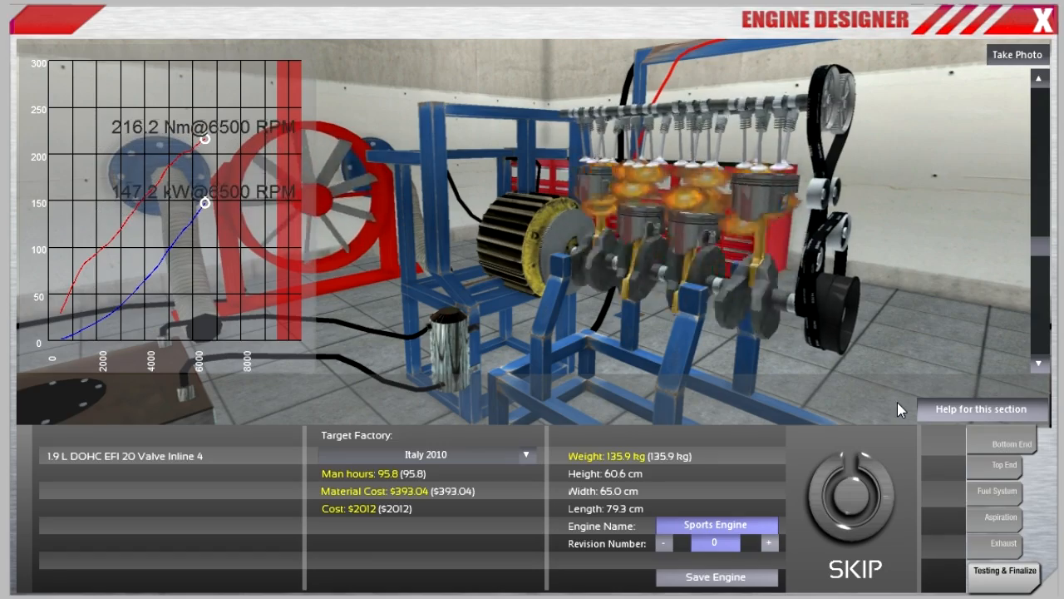
{"action": "left_click", "coordinate": [853, 503]}
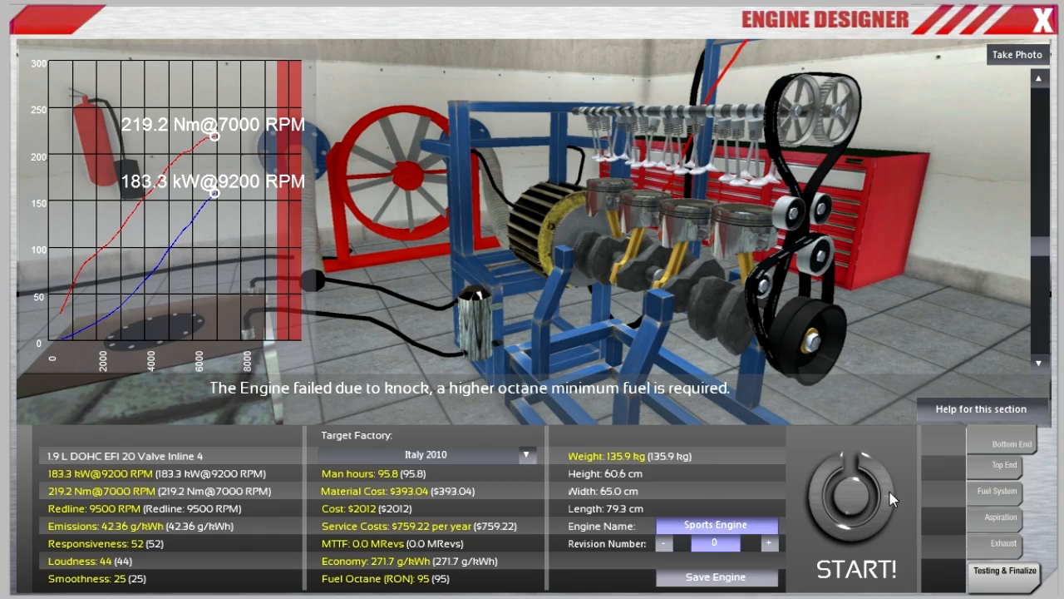
{"action": "left_click", "coordinate": [997, 491]}
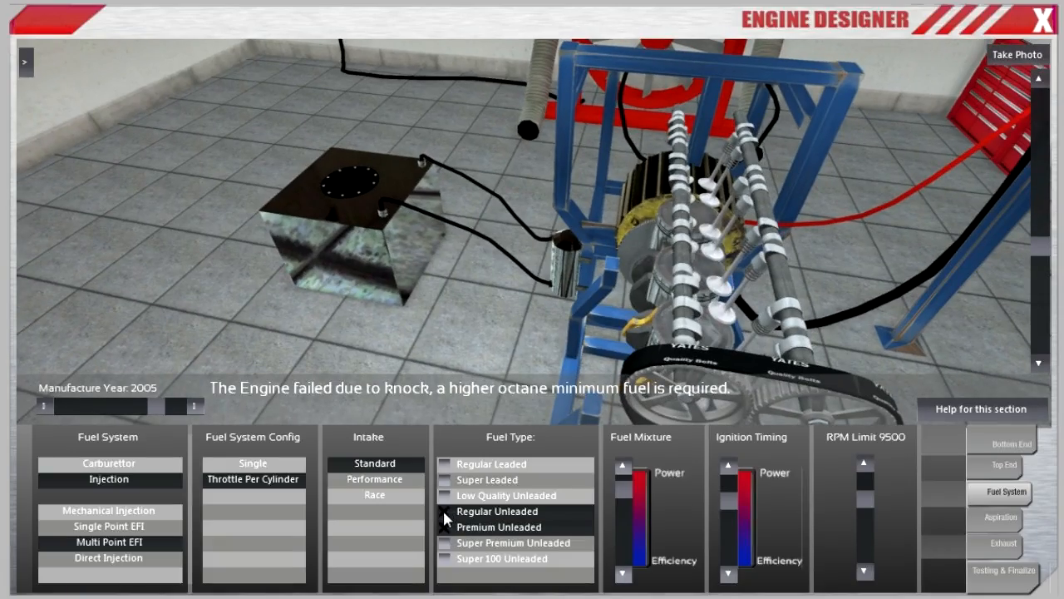
{"action": "left_click", "coordinate": [1003, 570]}
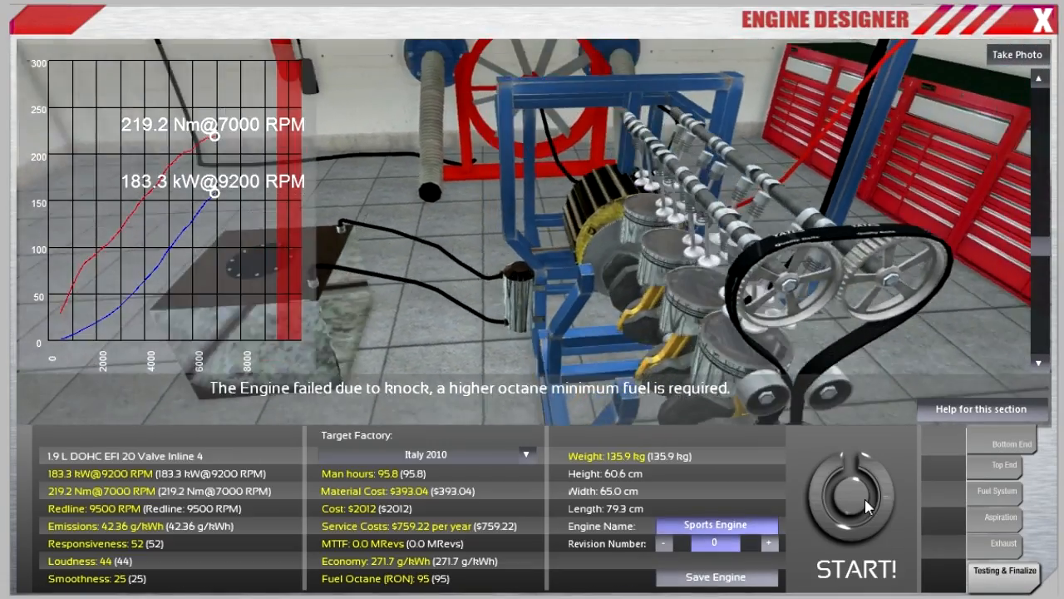
Rerun the dyno test on premium fuel, passing with 3300.4 MRevs MTTF, and orbit the engine
{"action": "left_click", "coordinate": [853, 506]}
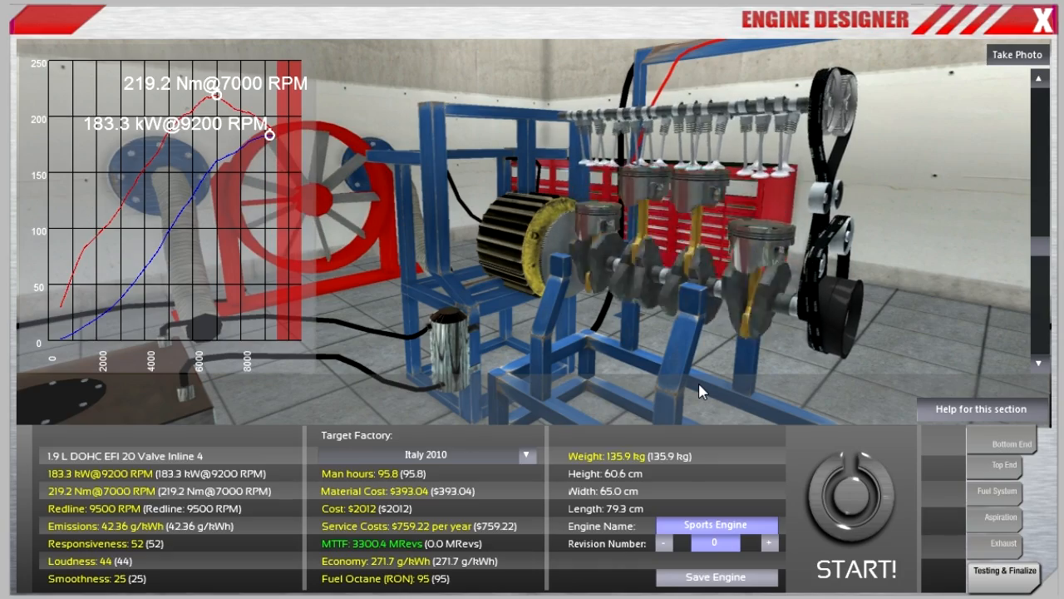
{"action": "left_click_drag", "start_coordinate": [702, 391], "coordinate": [690, 370]}
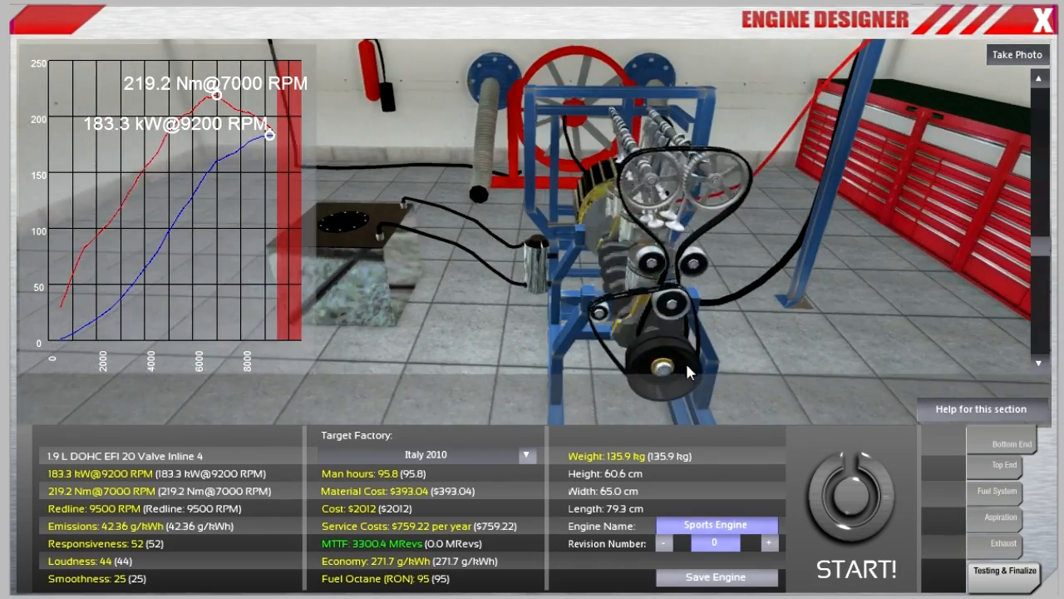